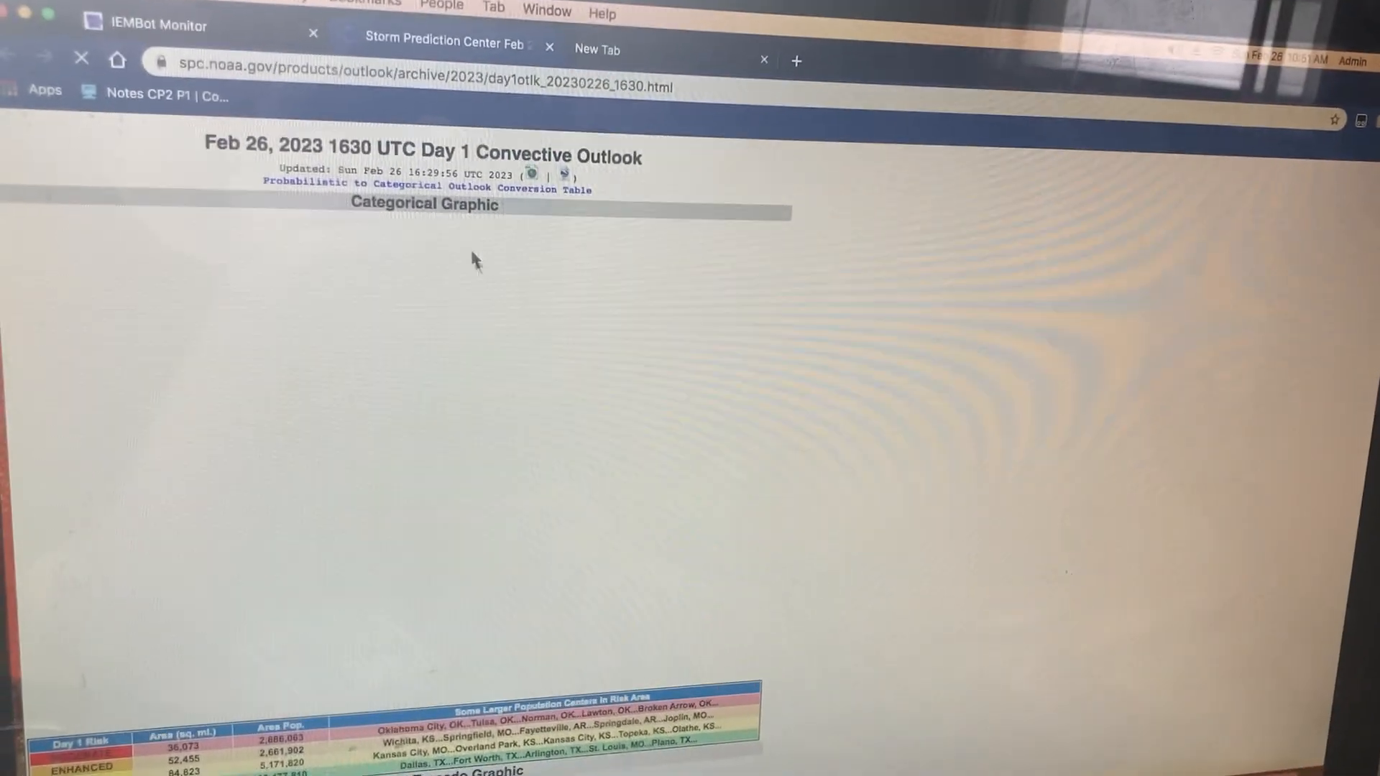
pyautogui.scroll(-3)
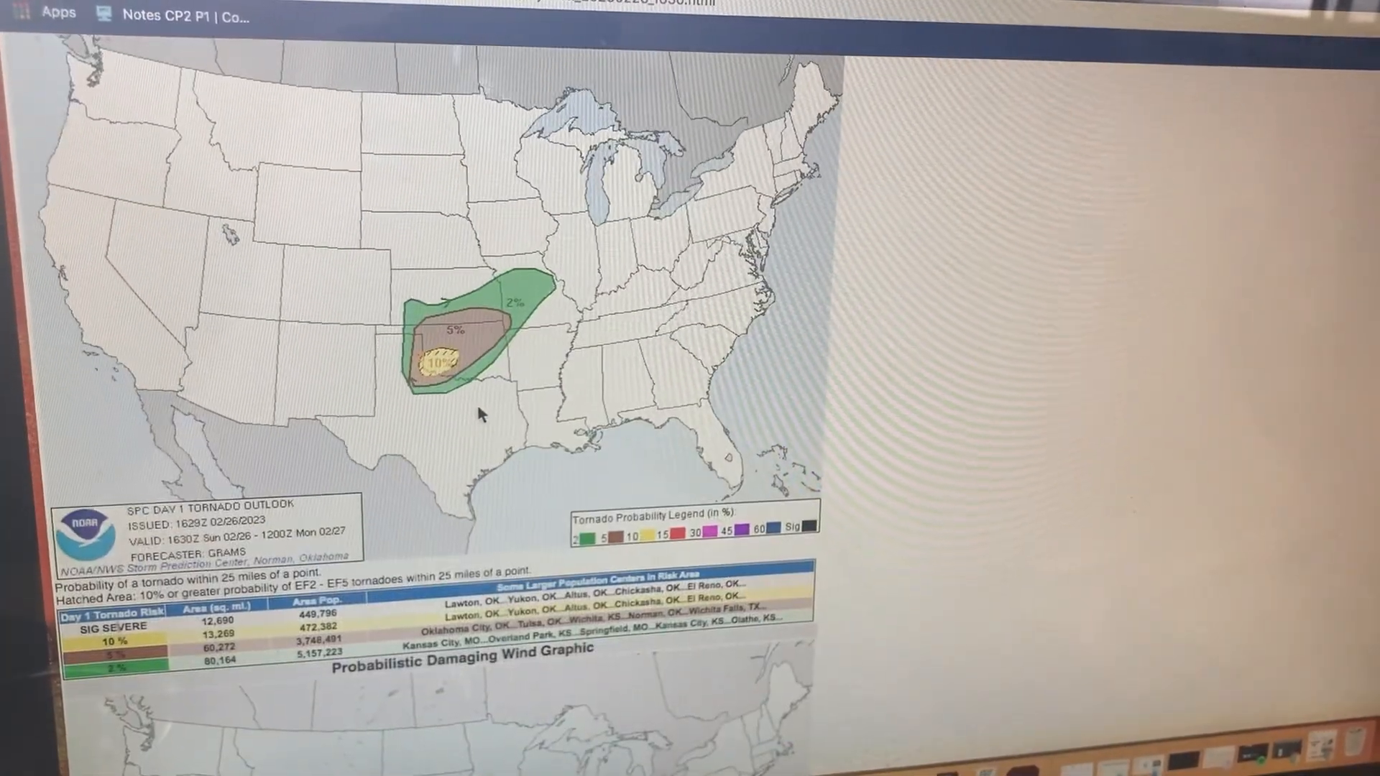
pyautogui.scroll(-3)
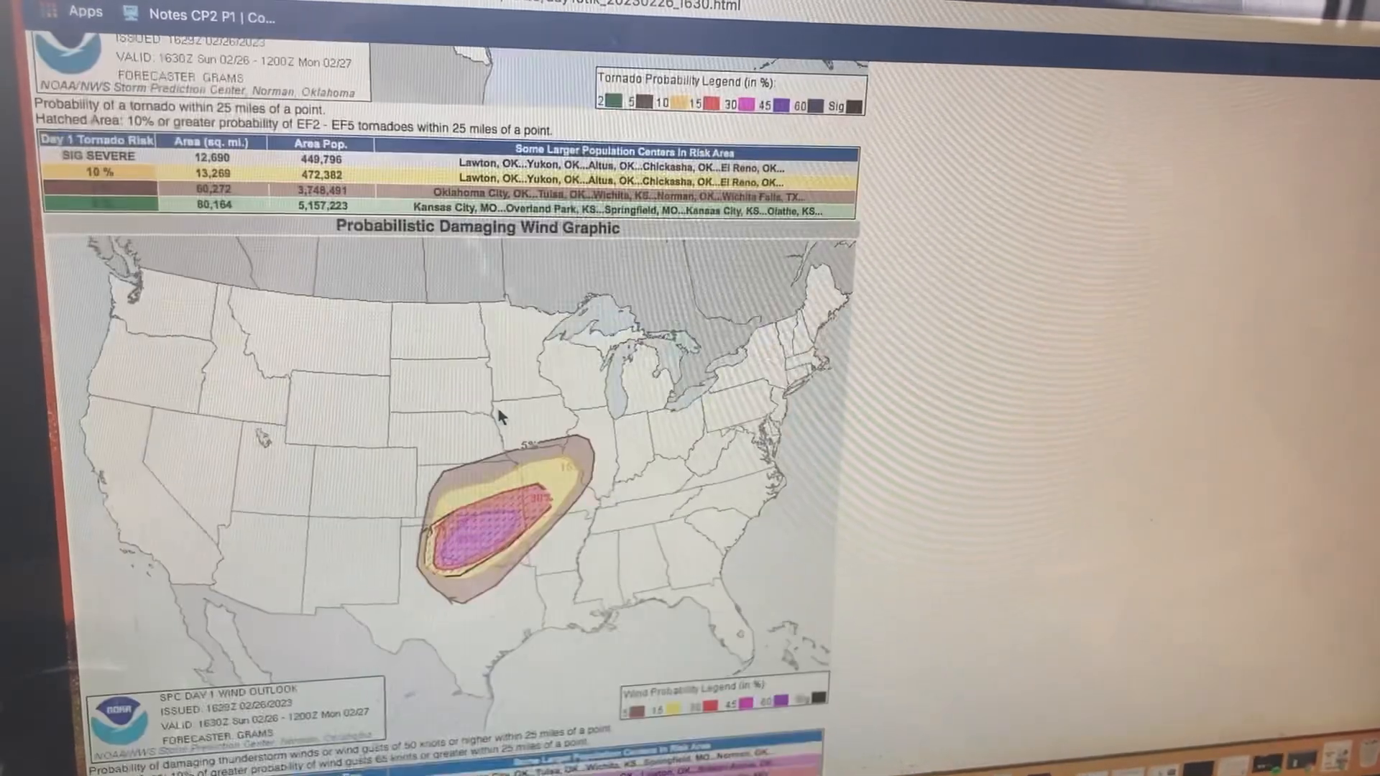
pyautogui.scroll(-3)
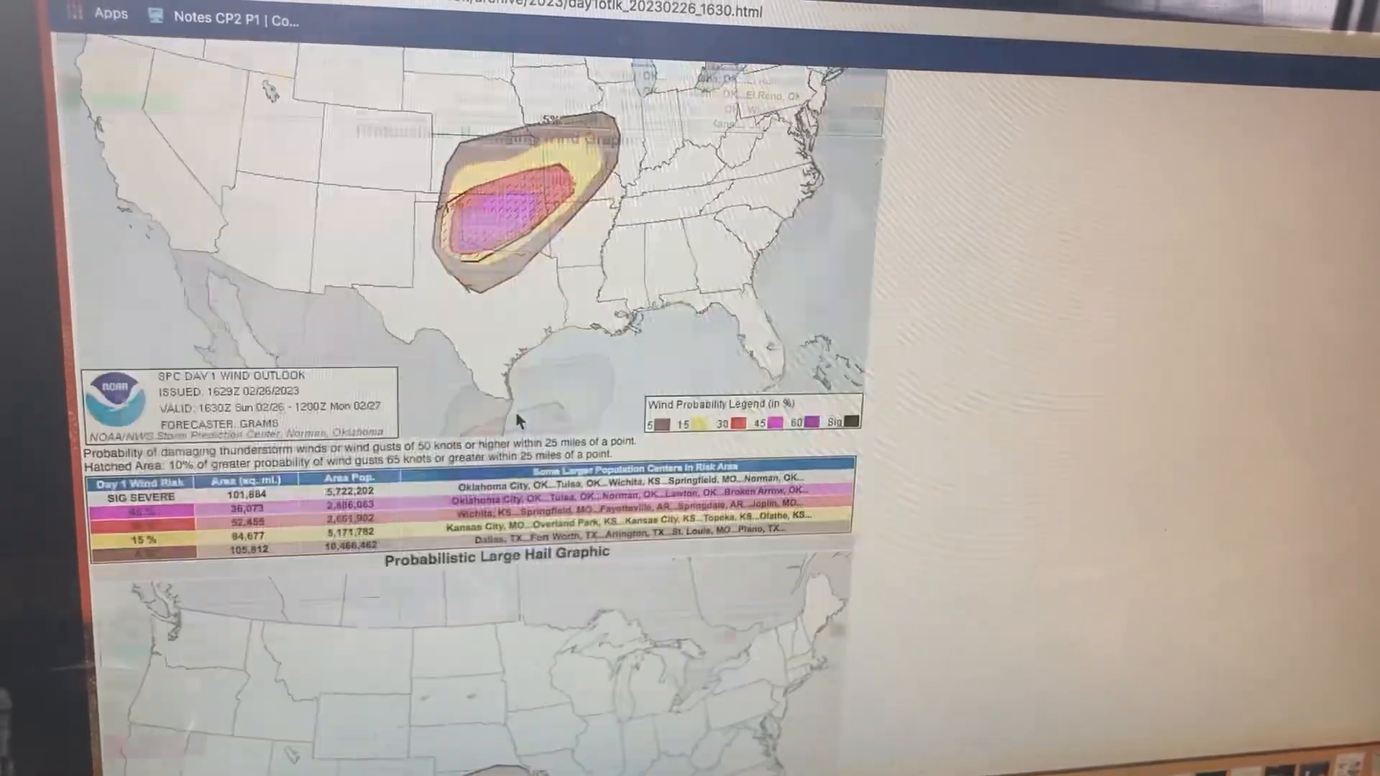